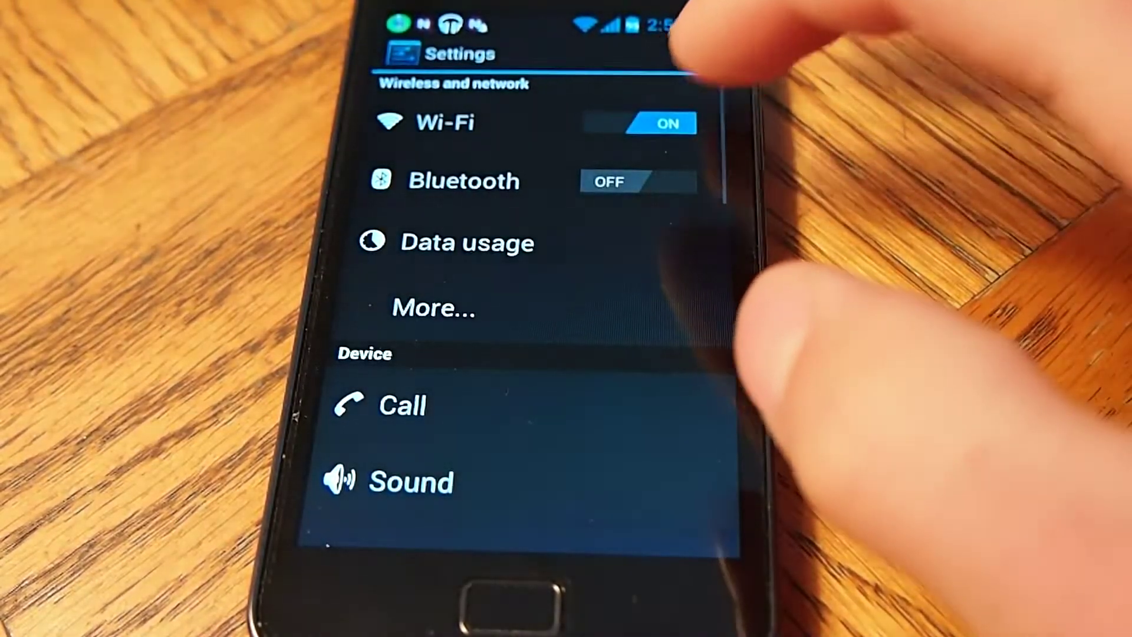
Step: Scroll the home screen and launch the Quadrant Standard benchmark app
scroll("down", 3)
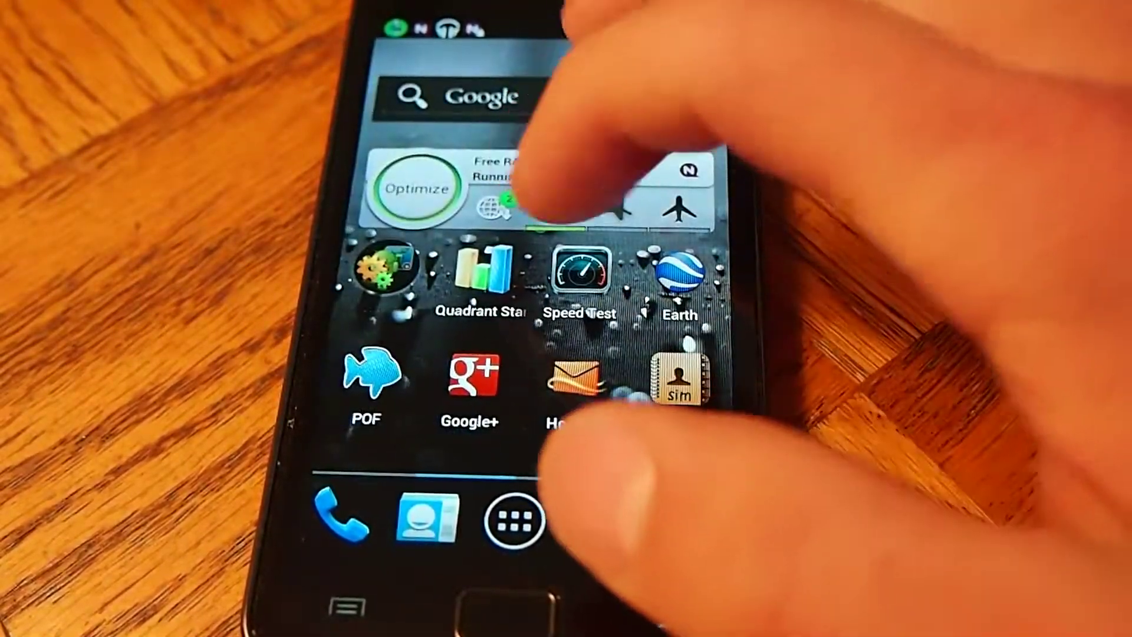
left_click(479, 270)
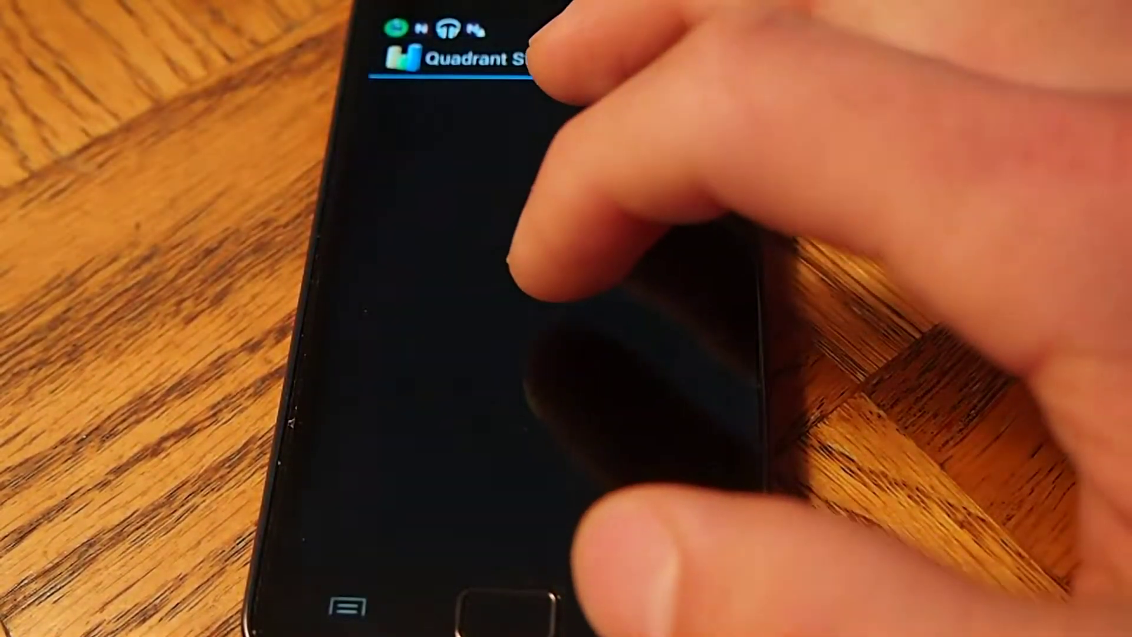